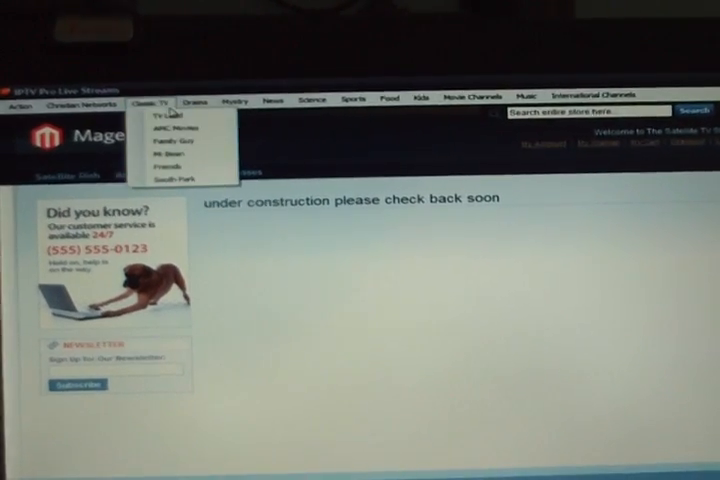
Step: Browse the Classic TV and Music channel menus in Live Streams
{"action": "left_click", "coordinate": [357, 102]}
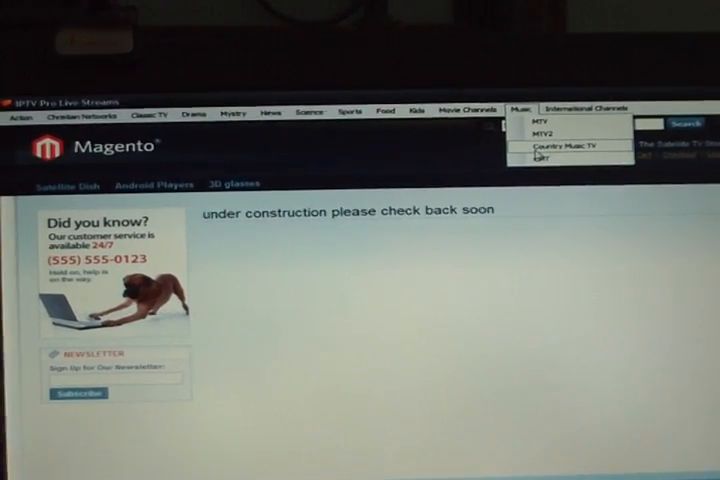
{"action": "left_click", "coordinate": [563, 145]}
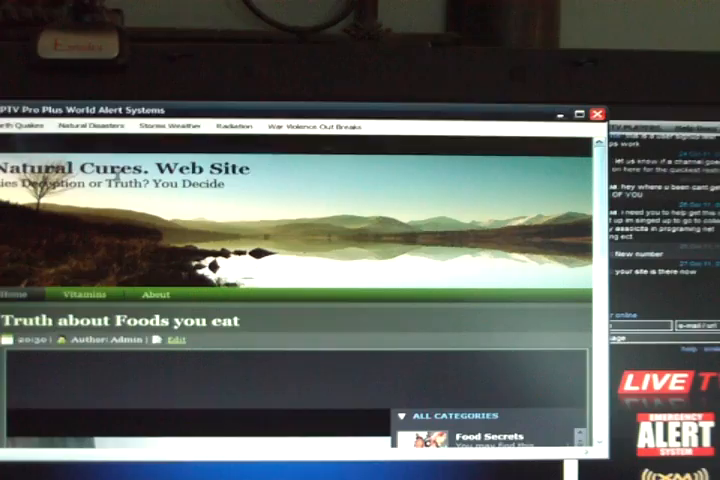
Step: Go through the Natural Disasters and War Violence Out Breaks menus to load RadiationNetwork.com's radiation map
{"action": "left_click", "coordinate": [28, 125]}
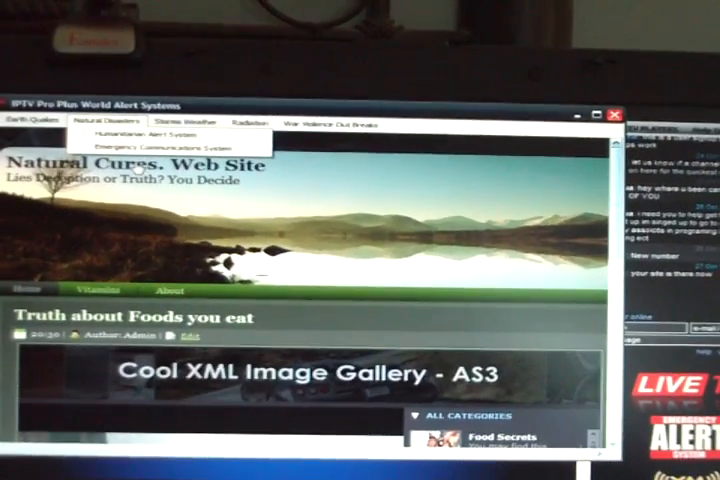
{"action": "left_click", "coordinate": [178, 119]}
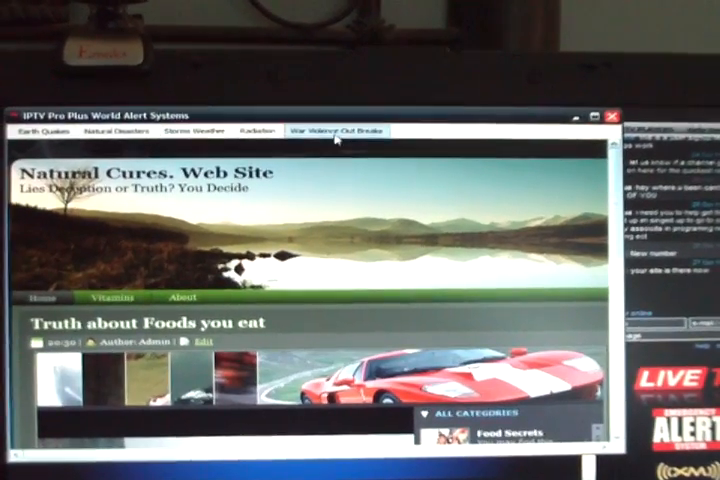
{"action": "left_click", "coordinate": [343, 131]}
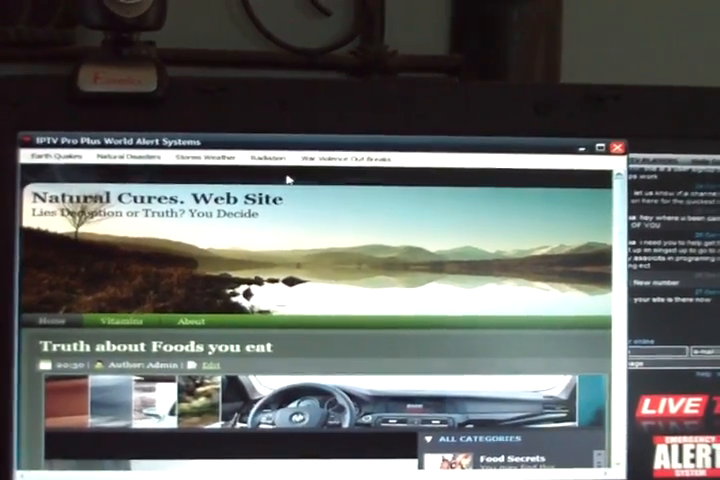
{"action": "left_click", "coordinate": [262, 159]}
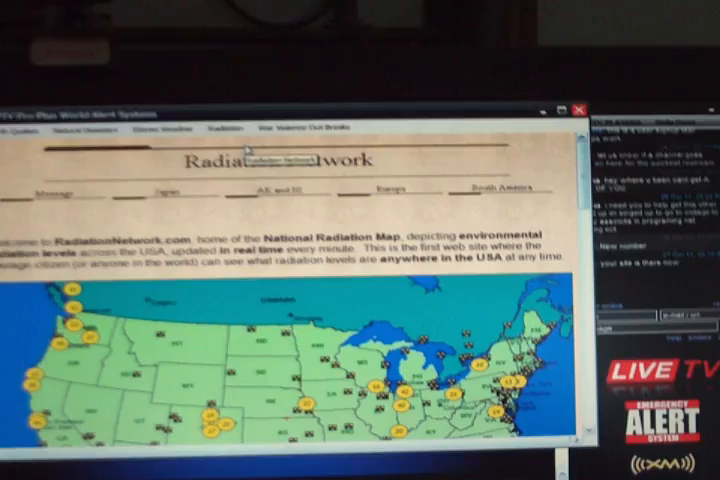
{"action": "scroll", "scroll_direction": "down", "scroll_amount": 3}
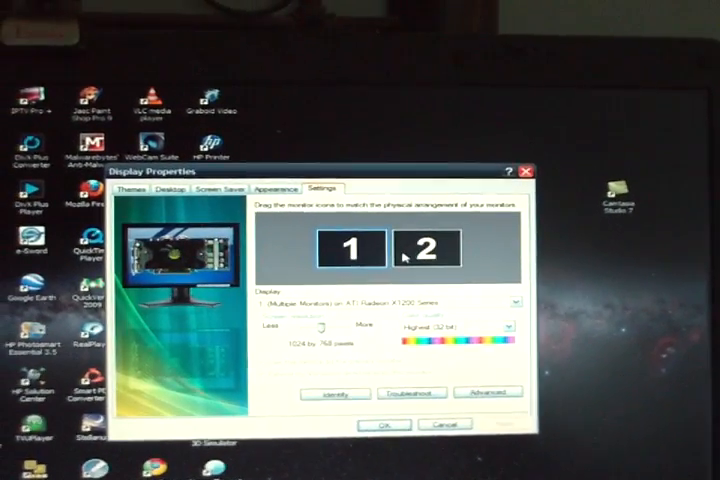
Step: Select monitor 2 in Display Properties Settings to extend the desktop onto it
{"action": "left_click", "coordinate": [425, 253]}
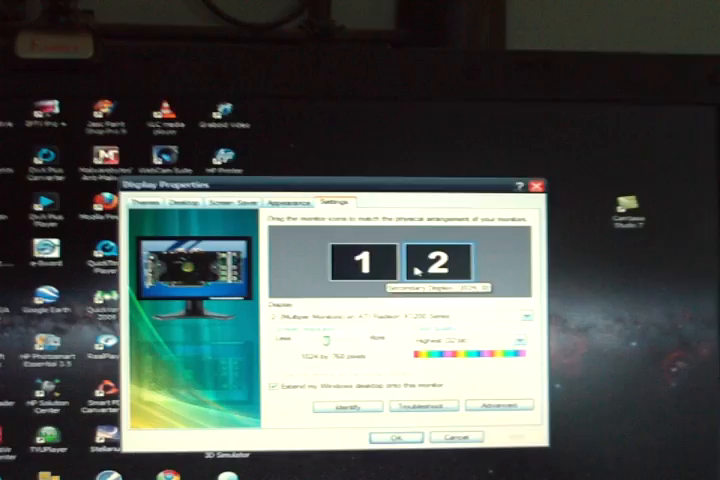